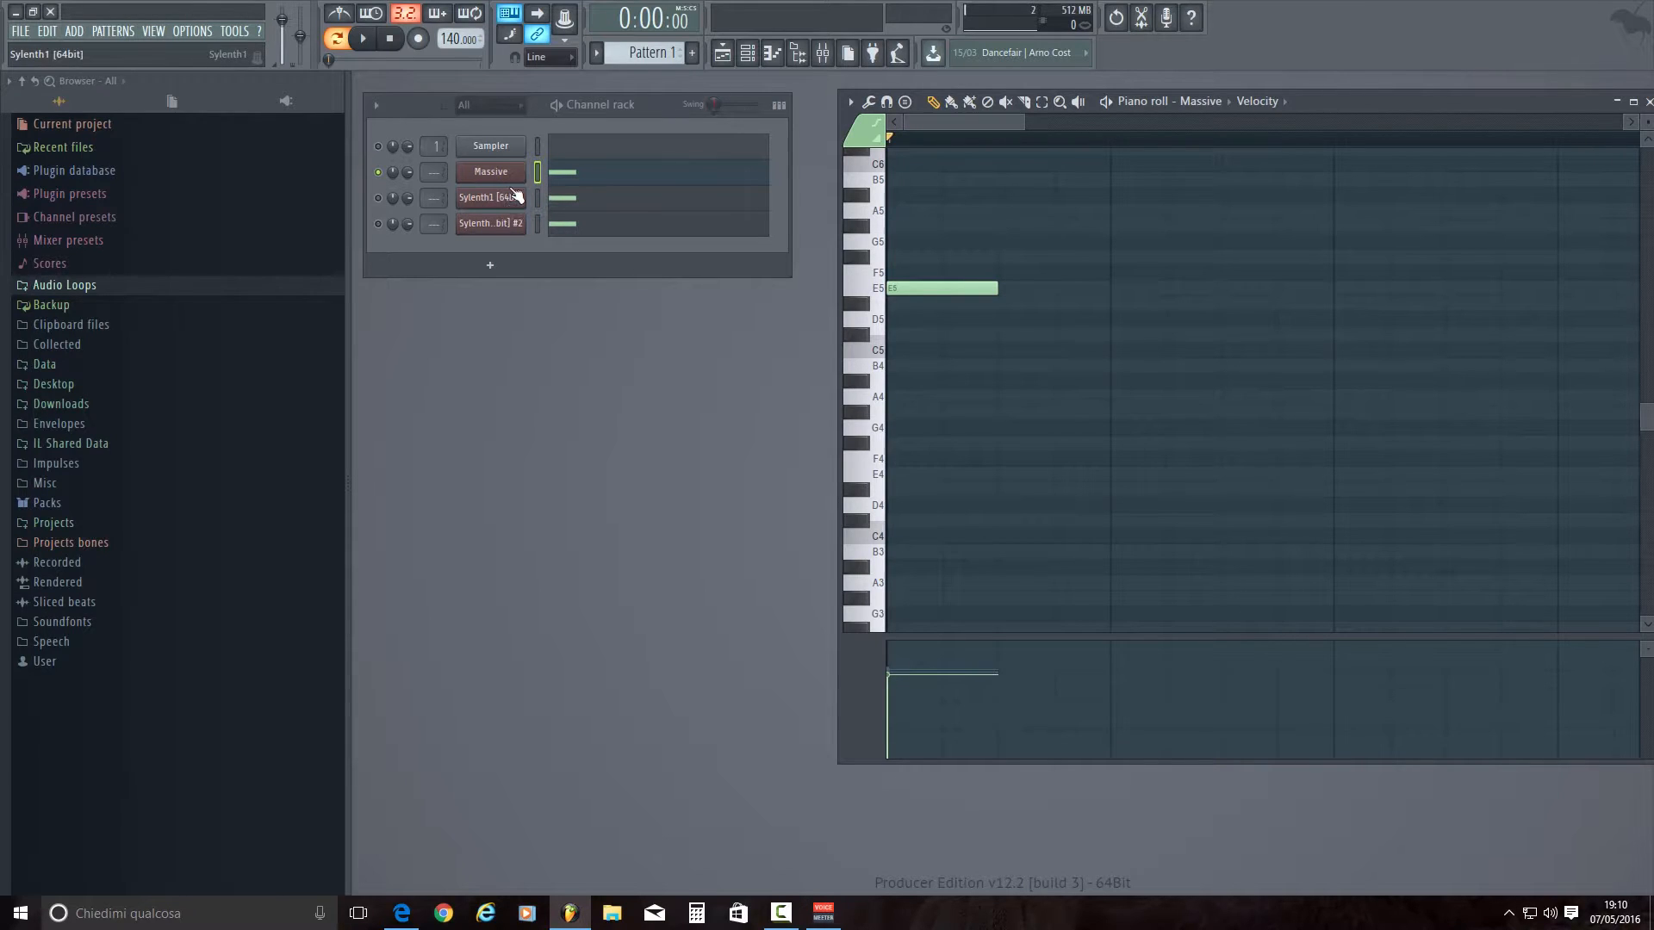
Open the Massive plugin window from the Channel rack.
click(489, 222)
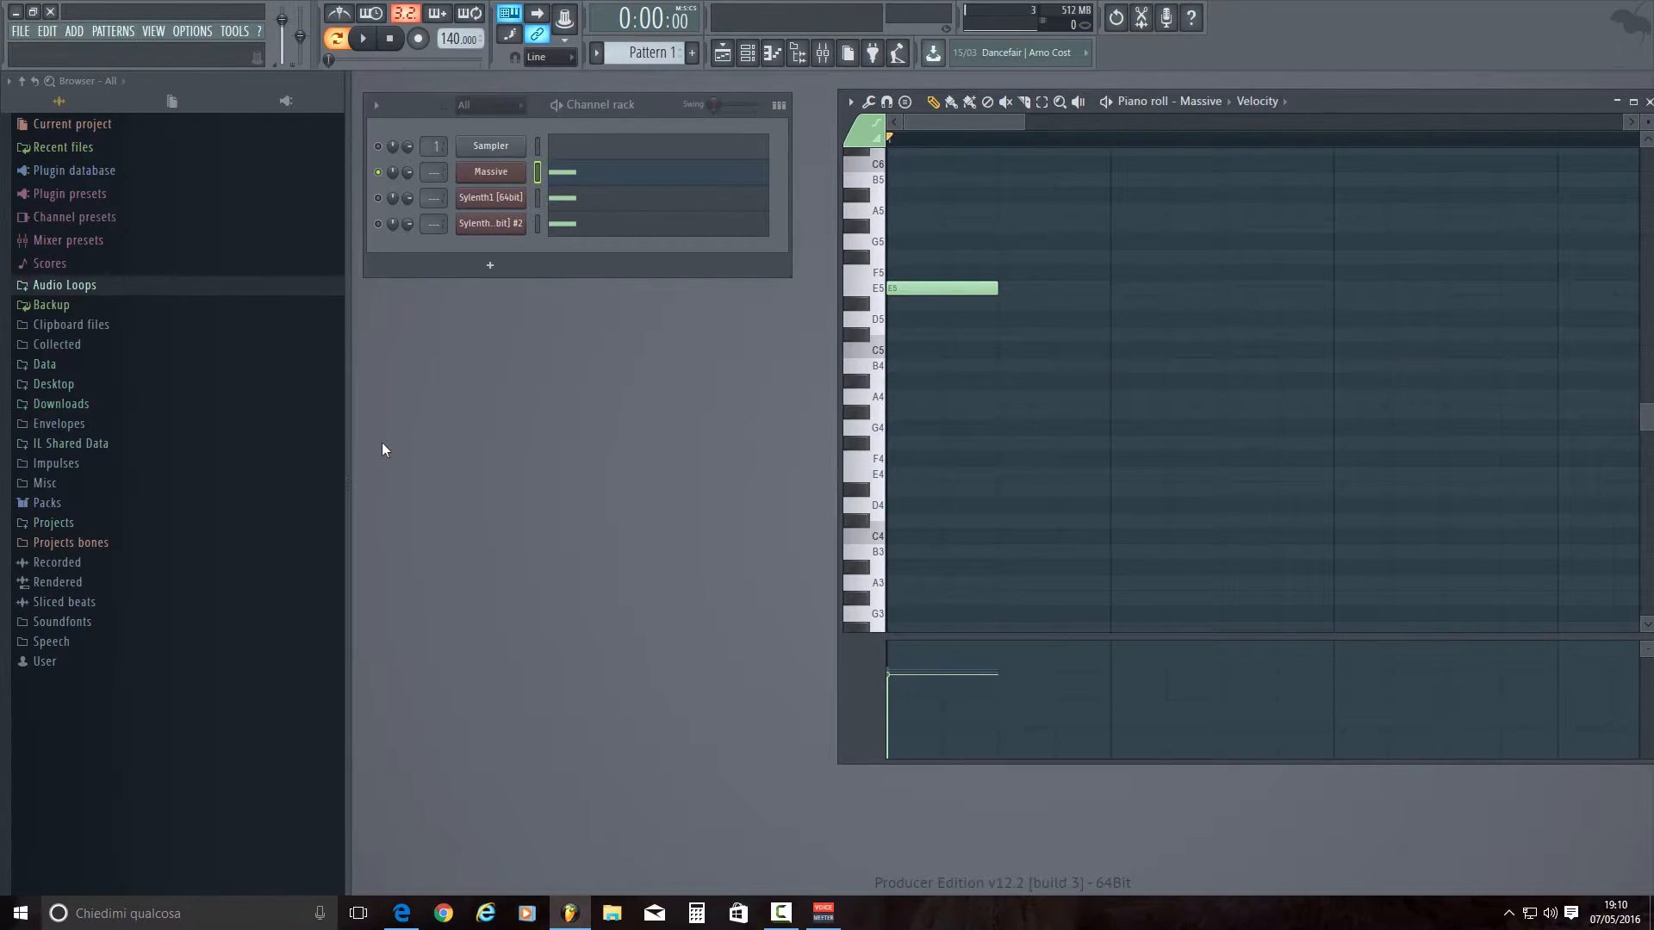
mouse_move(409, 403)
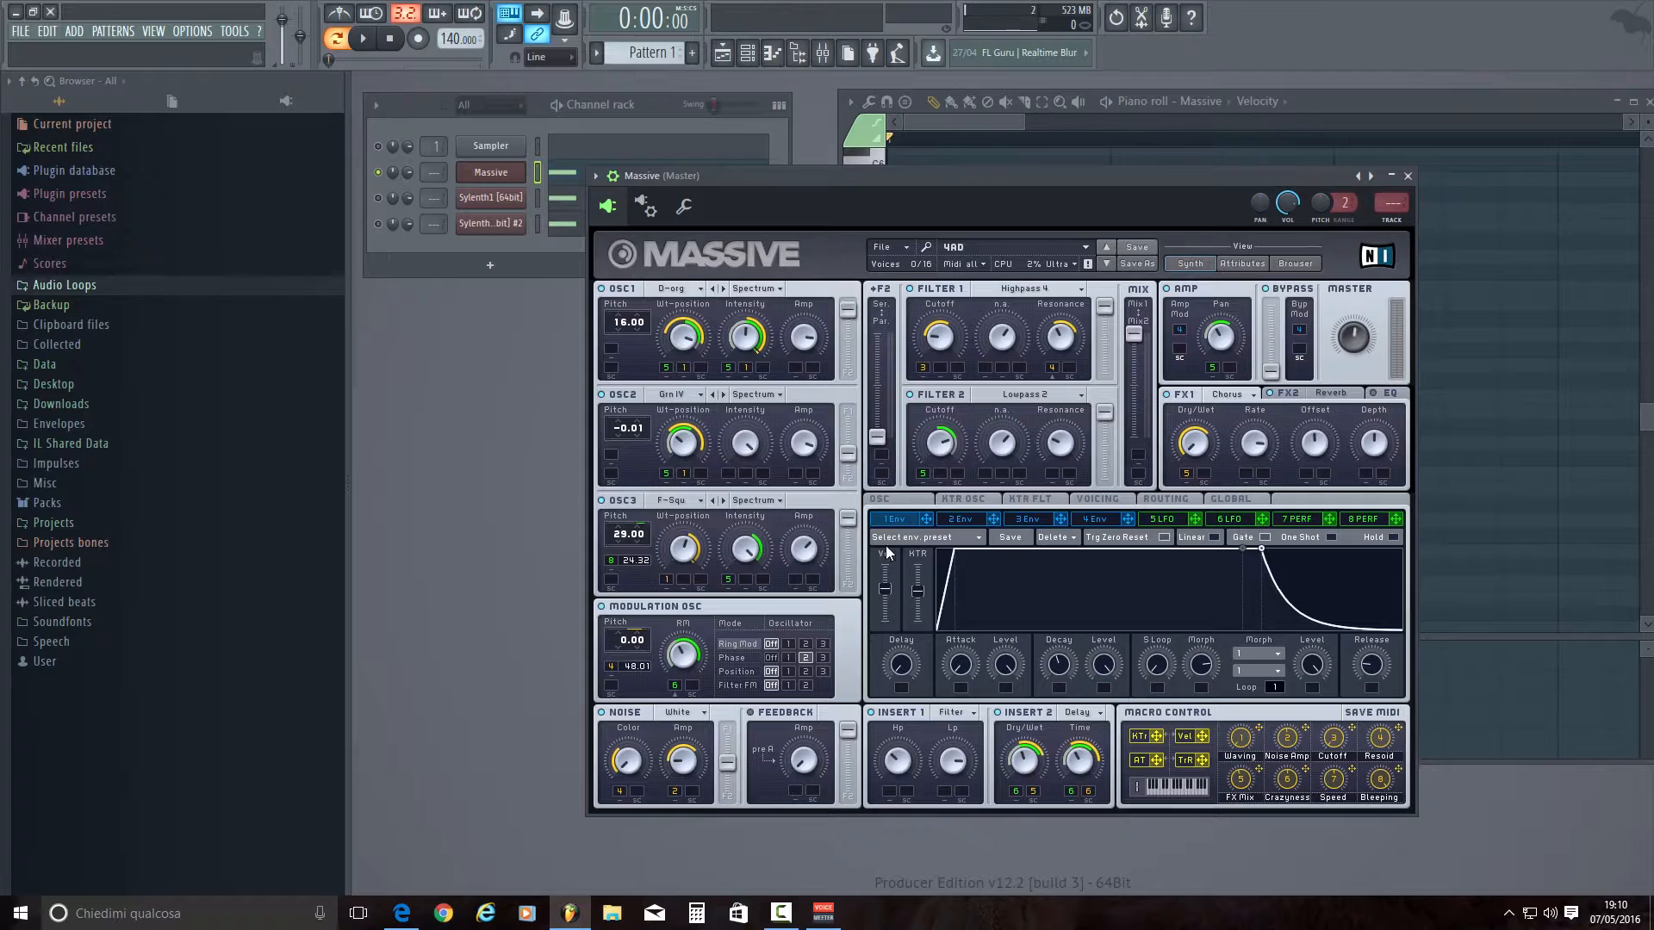
Bring the Massive piano roll in front of the synth window.
click(1091, 518)
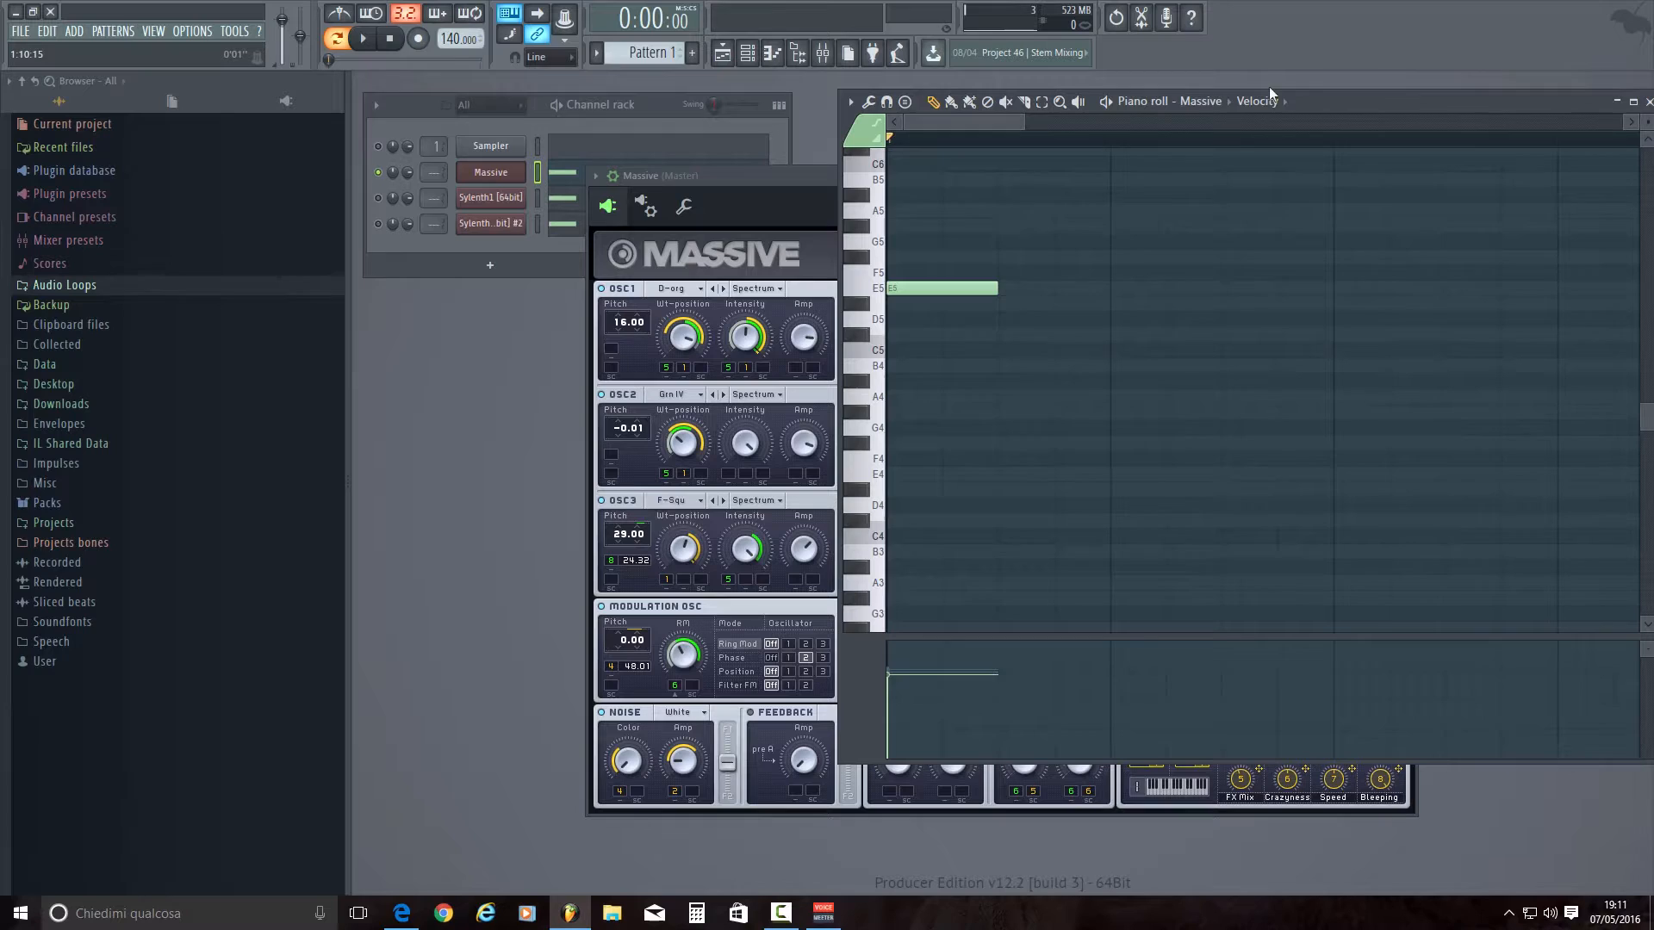
Play the Massive note back and lower its velocity.
click(364, 38)
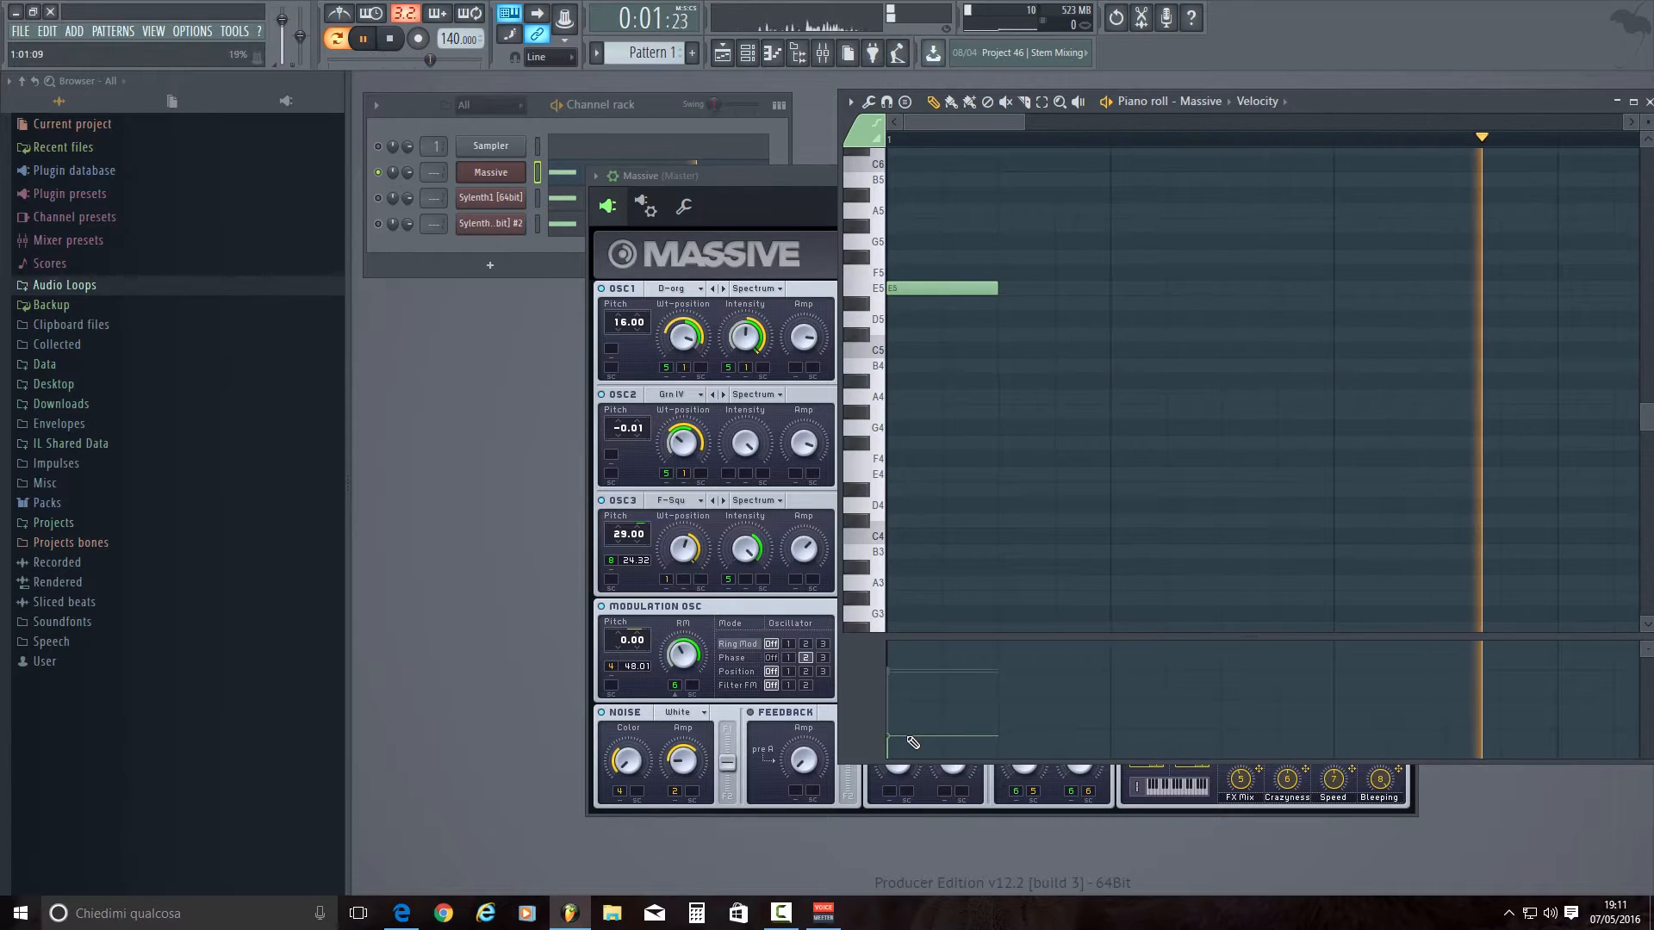
click(390, 38)
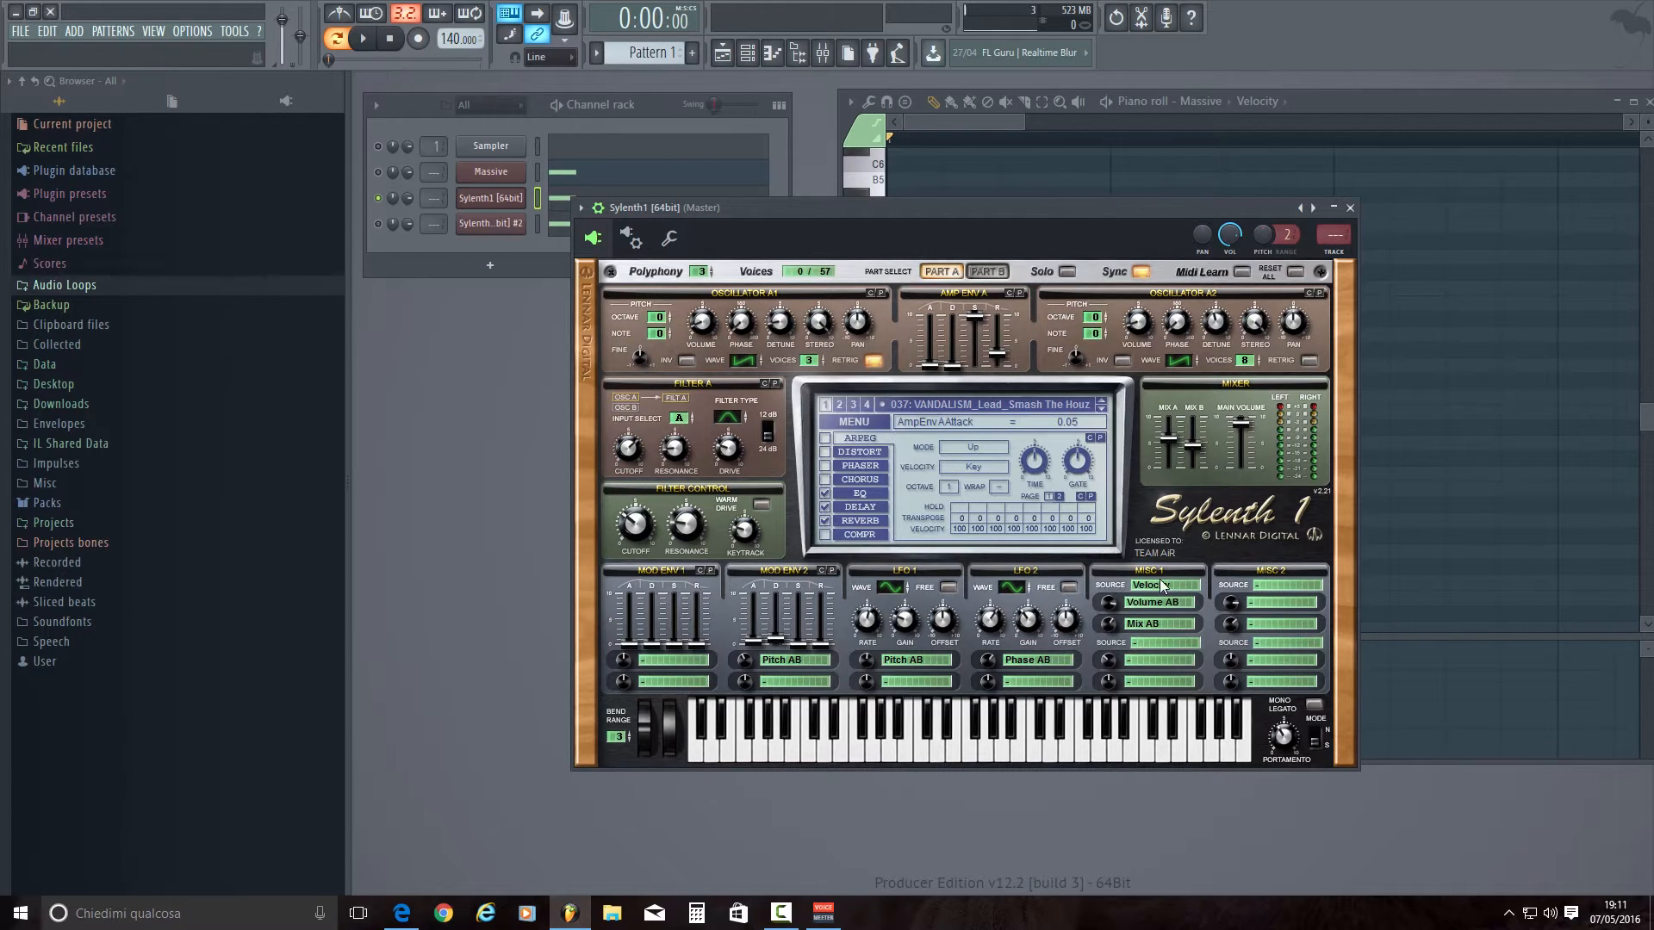
Set Sylenth1's MISC 1 modulation source to Velocity, targeting Volume AB.
click(1148, 585)
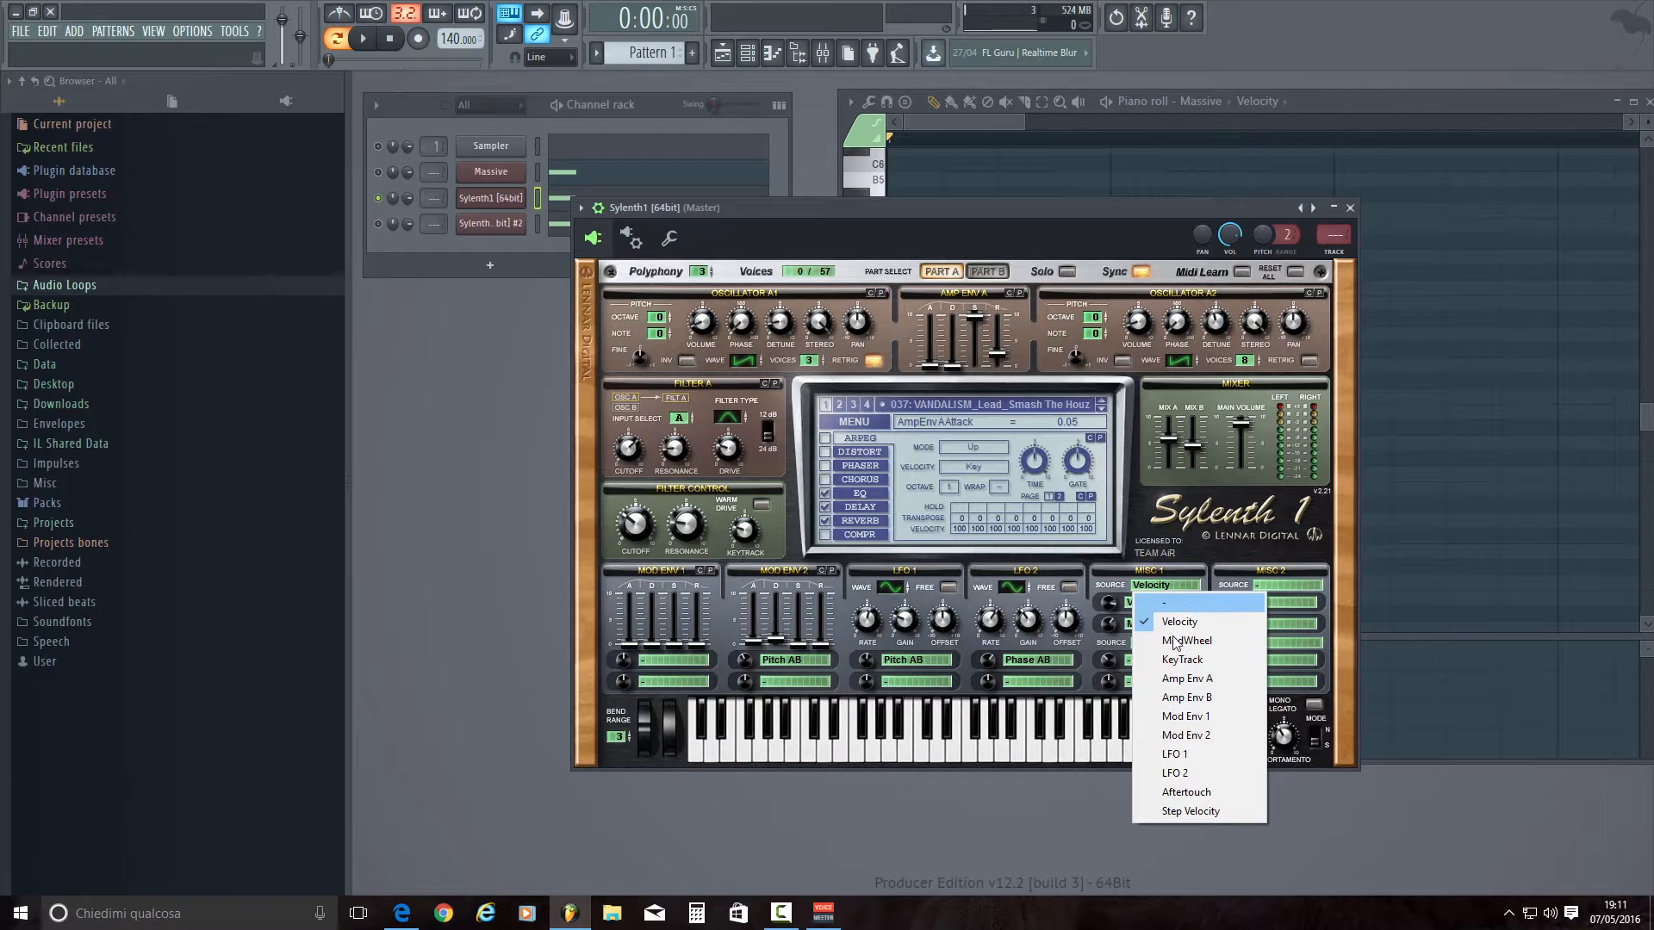
click(1179, 620)
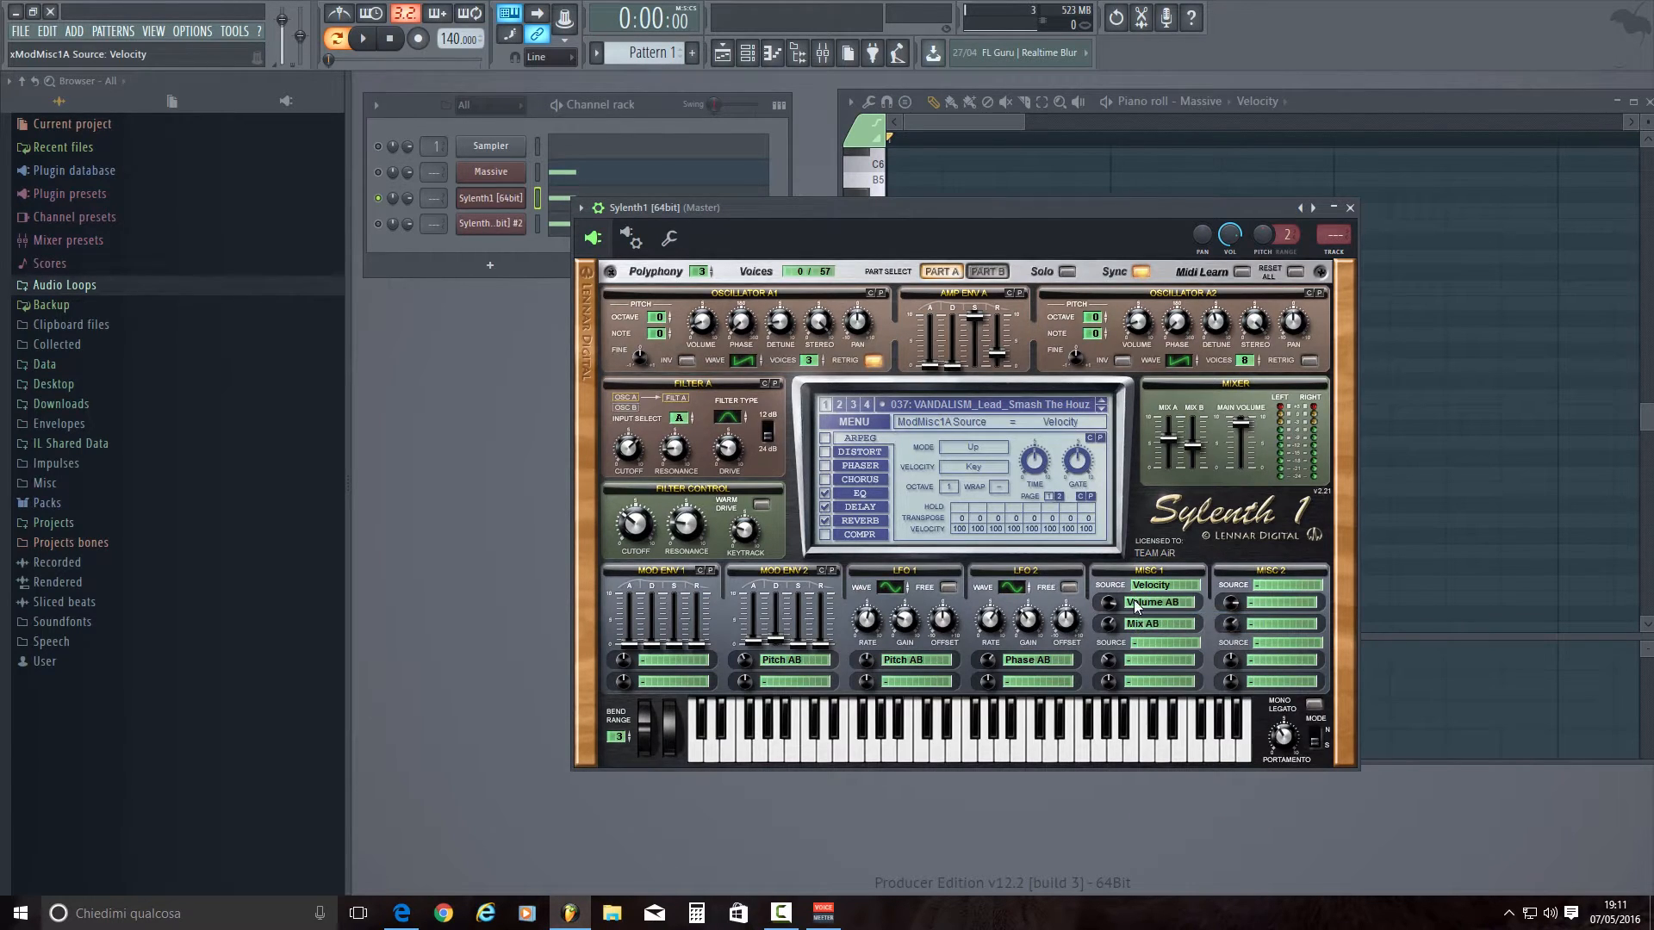
mouse_move(1128, 582)
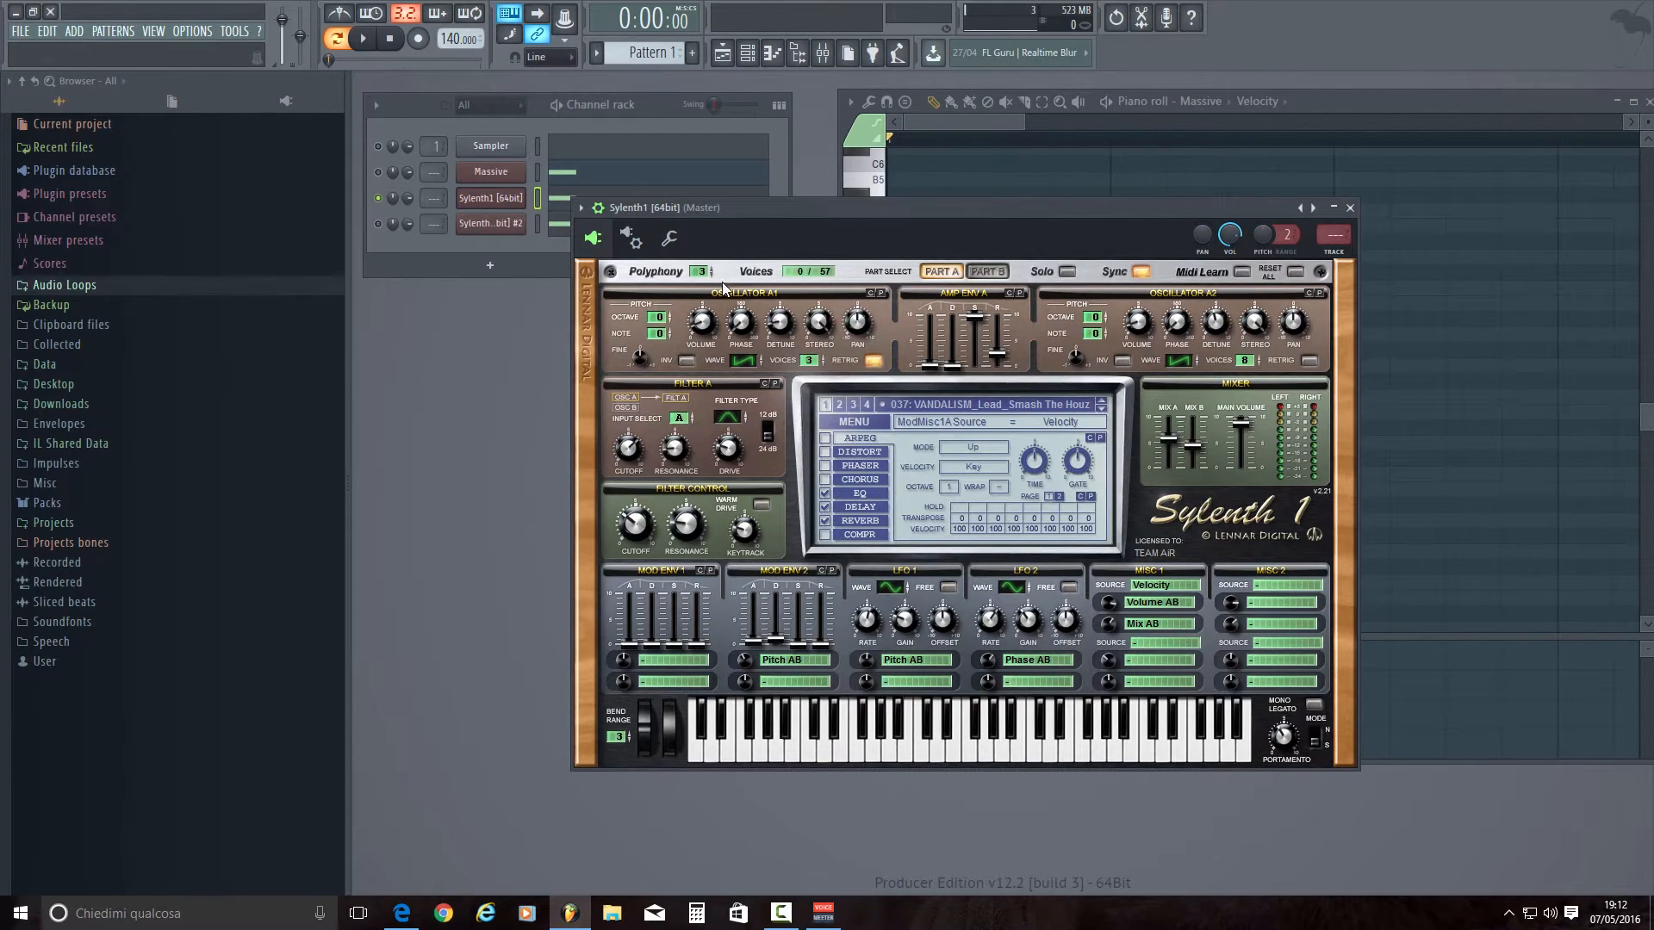
mouse_move(1175, 295)
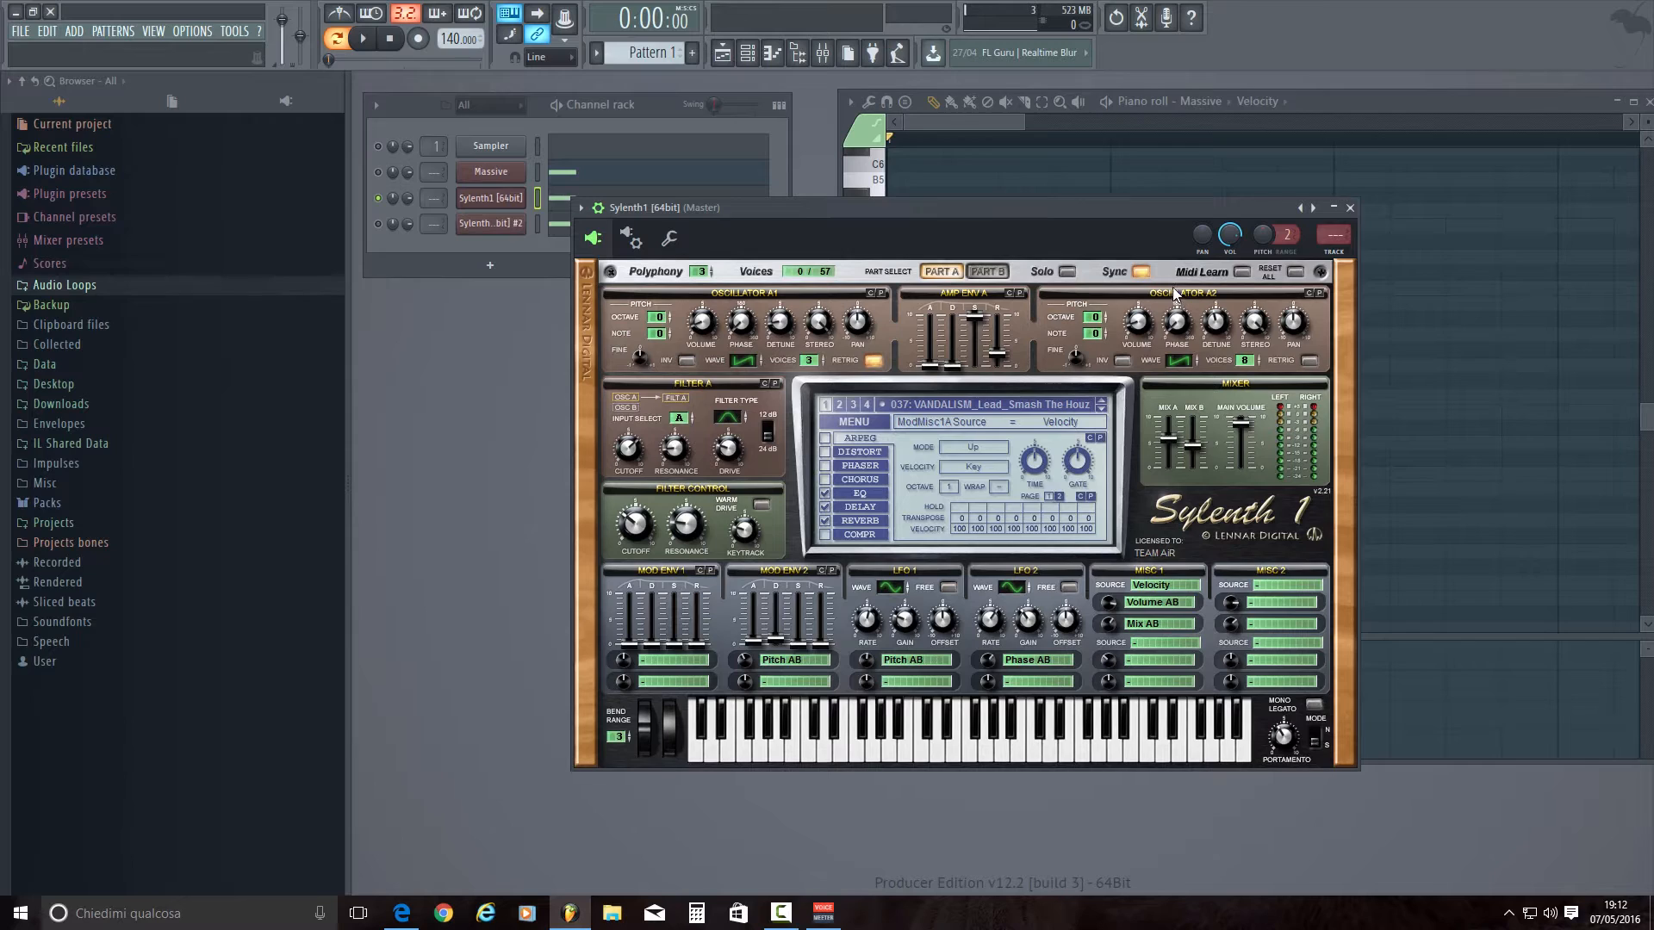
mouse_move(852, 335)
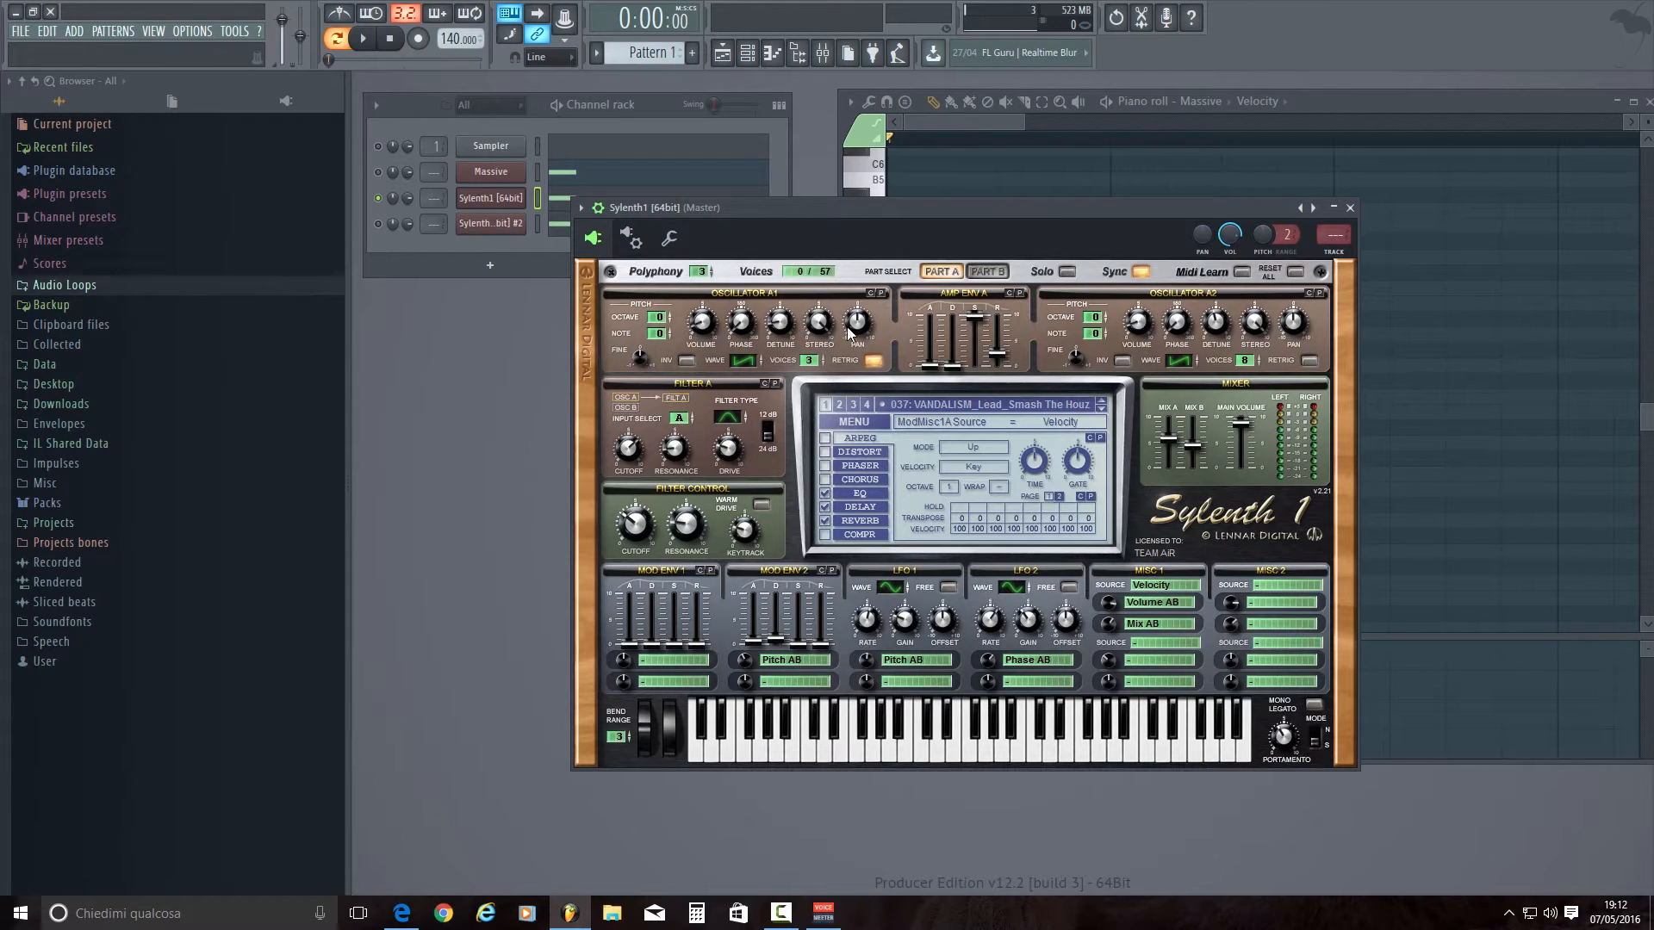
Select PART B in Sylenth1 and bring its piano roll forward.
click(985, 272)
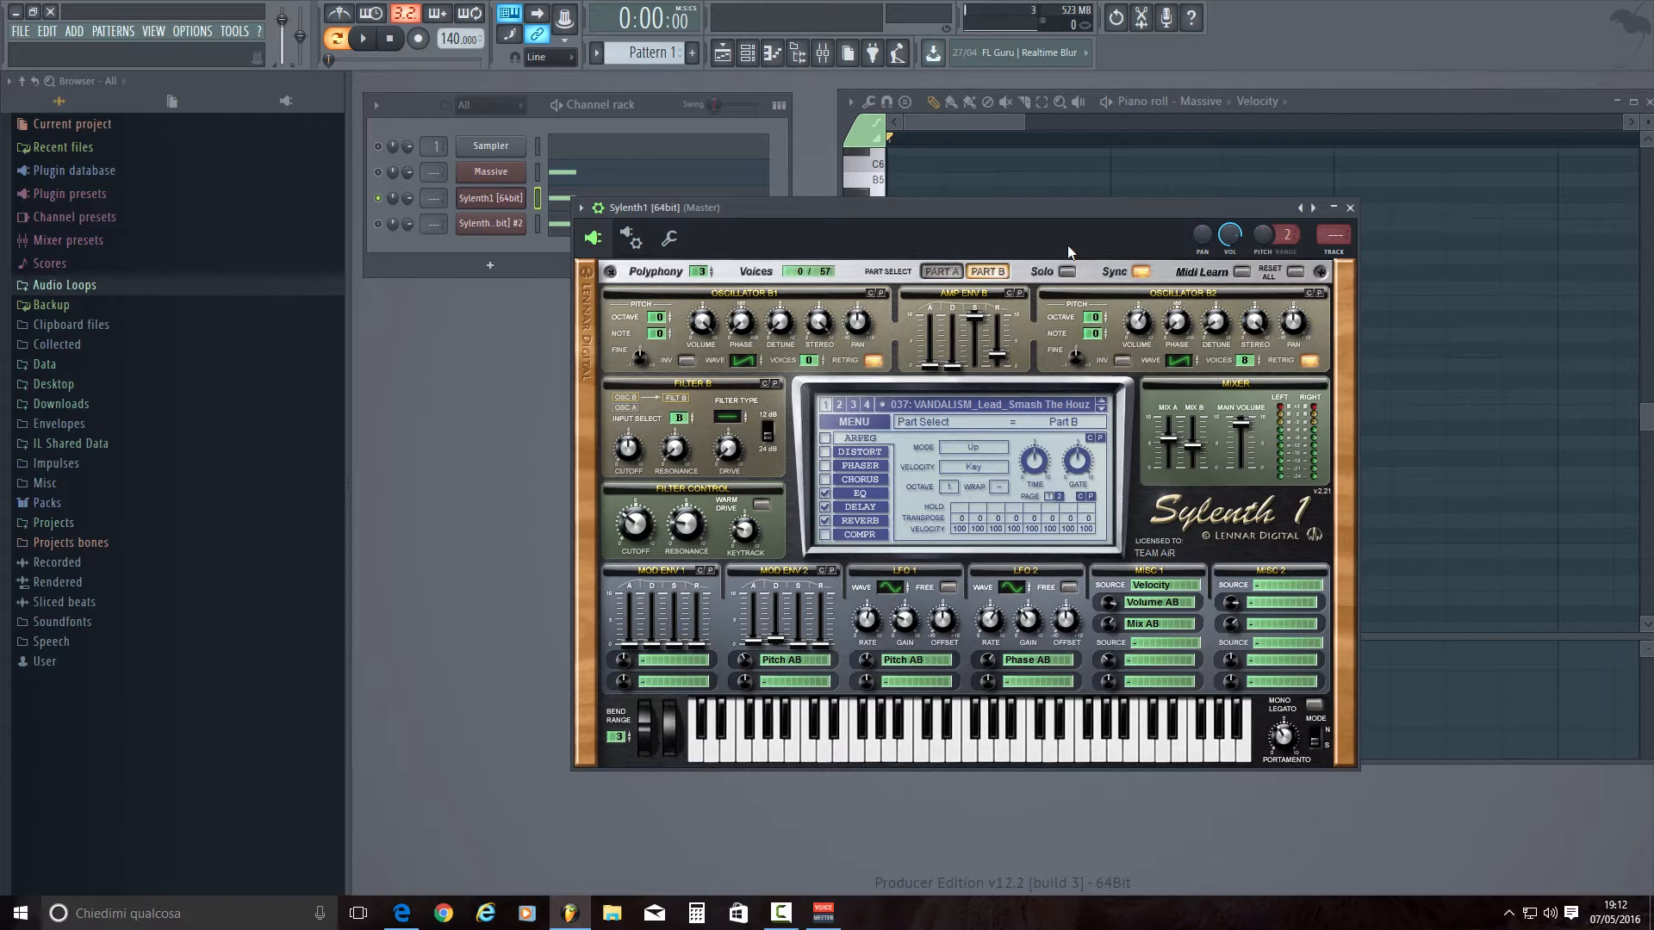
click(938, 272)
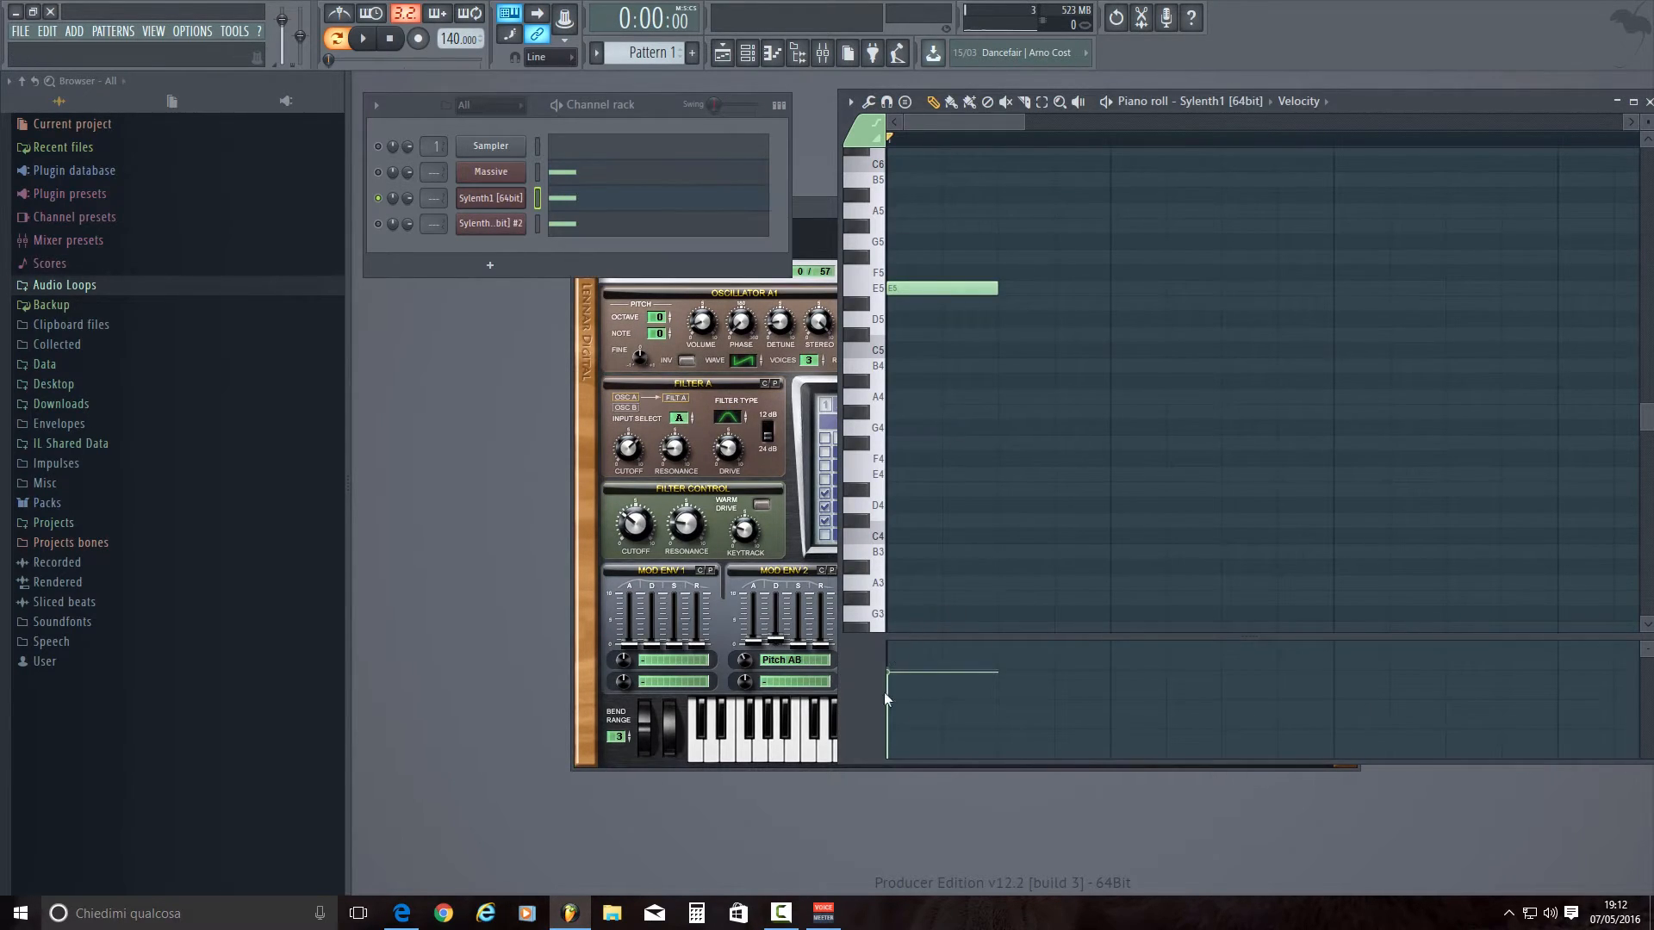
Play the Sylenth1 note back and reduce its velocity.
click(364, 38)
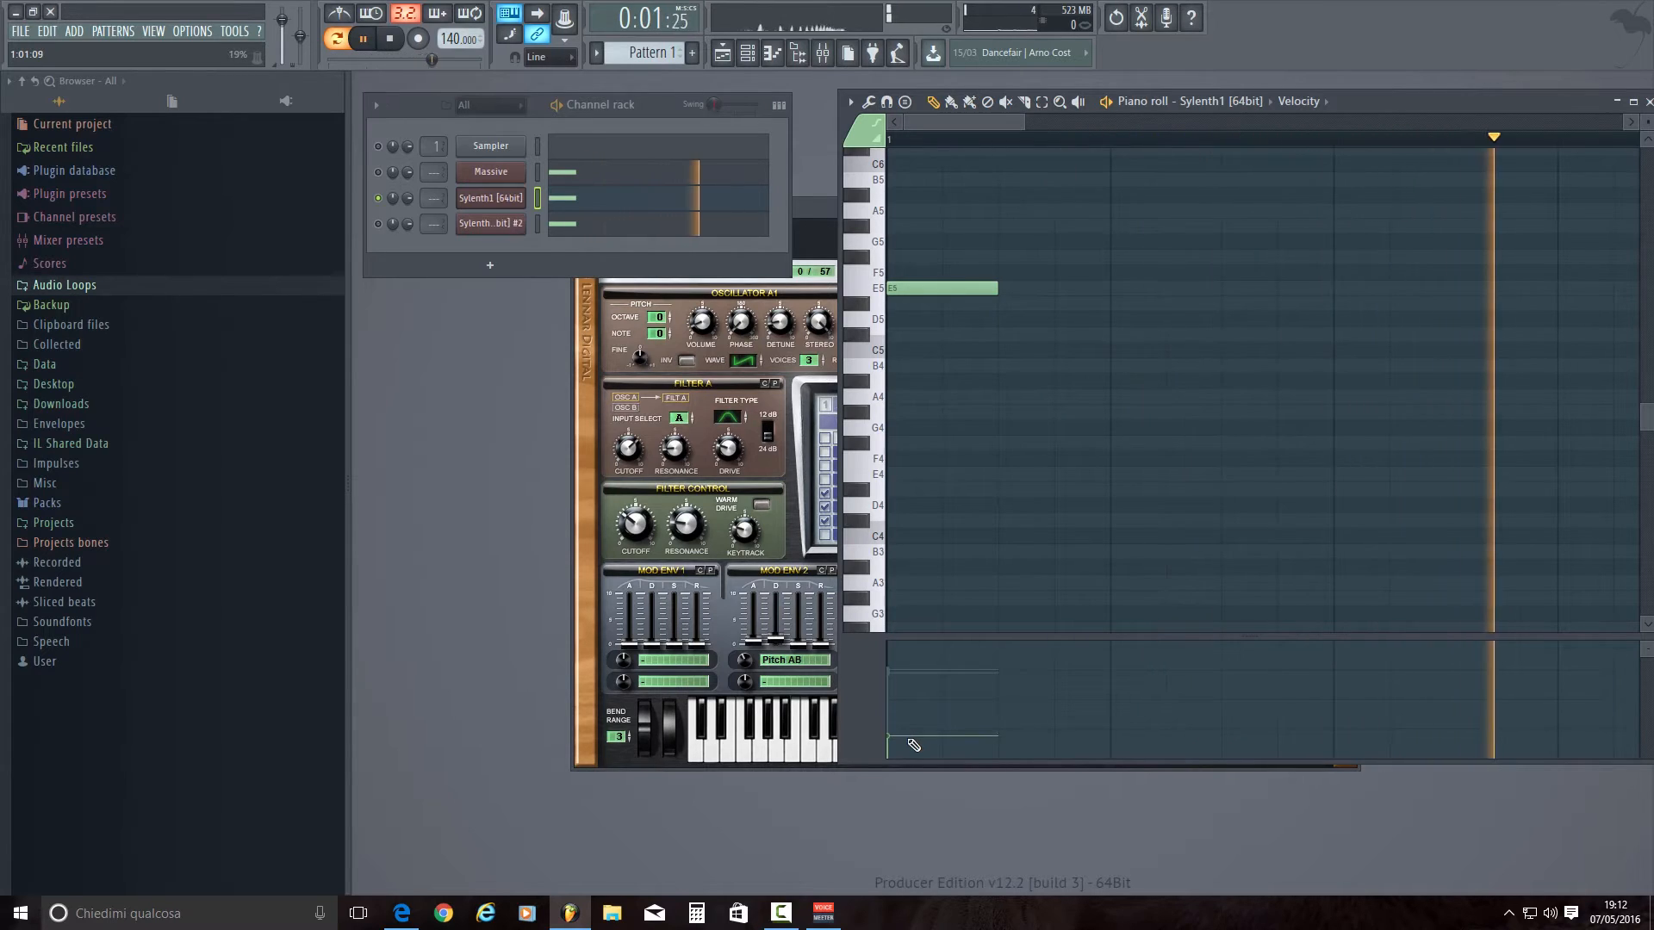
click(389, 38)
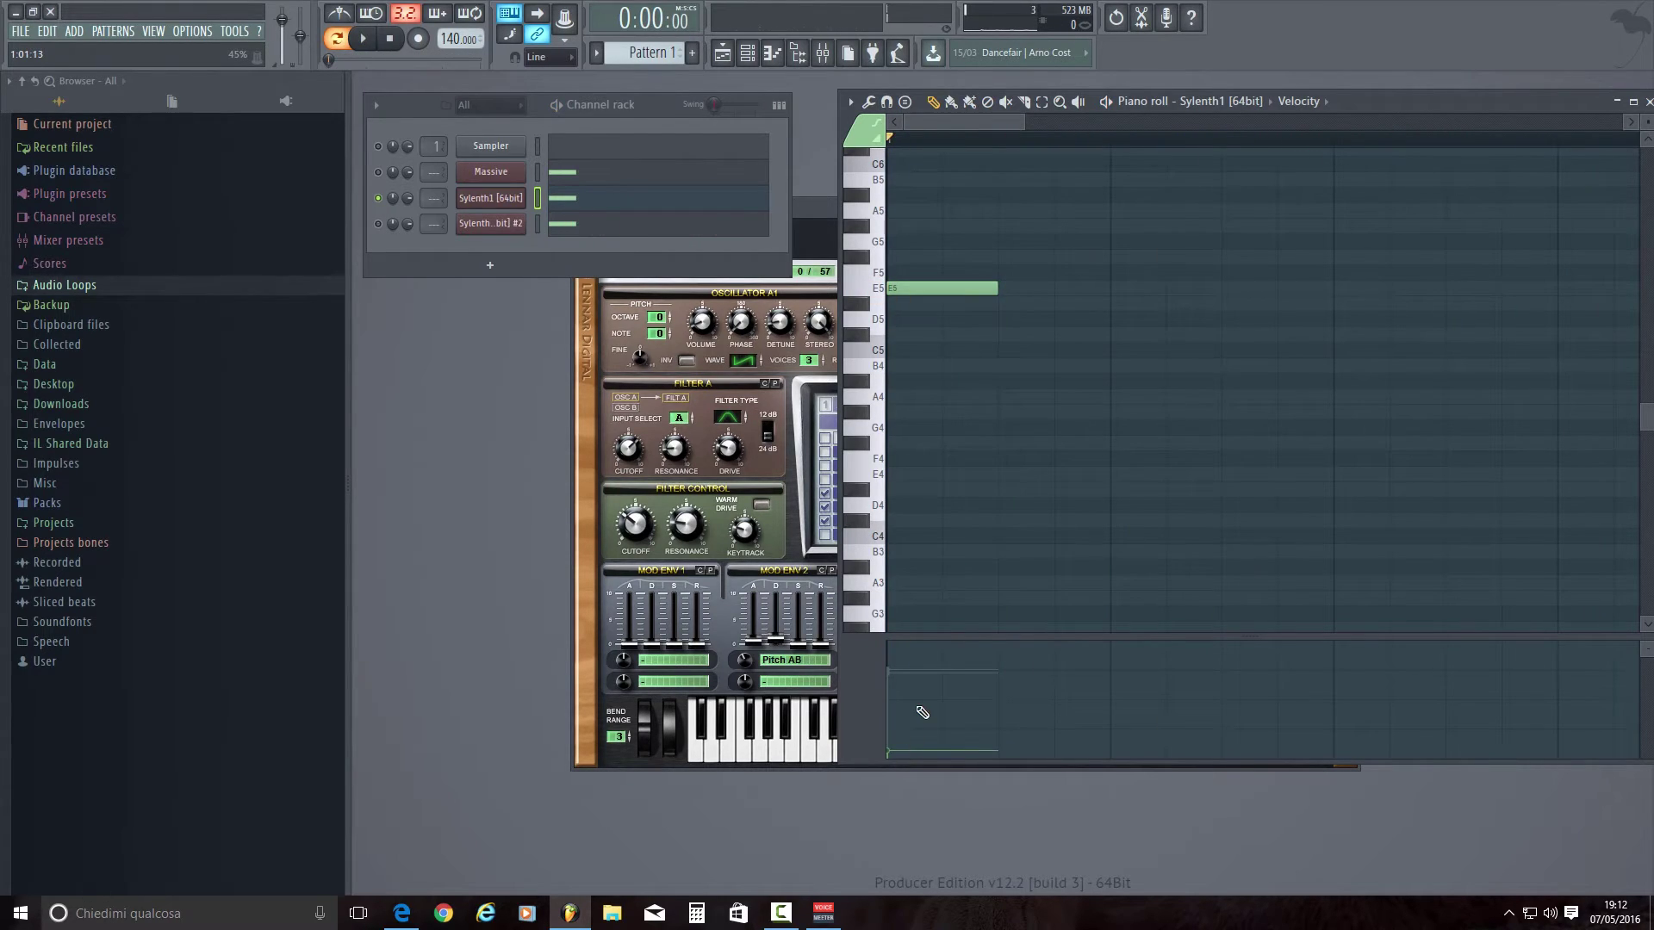